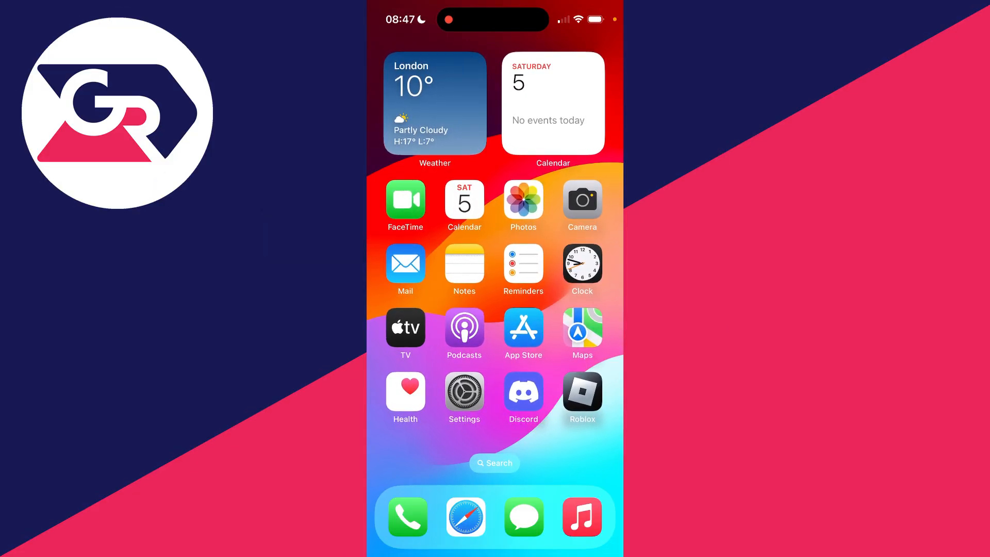
# View the Messages conversation showing the location-sharing notices
pyautogui.click(523, 517)
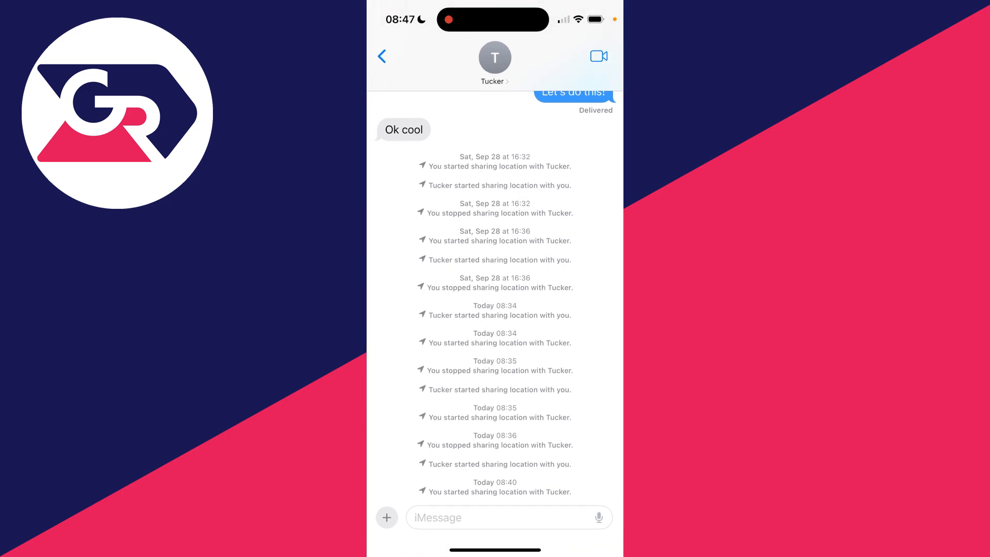
pyautogui.scroll(-3)
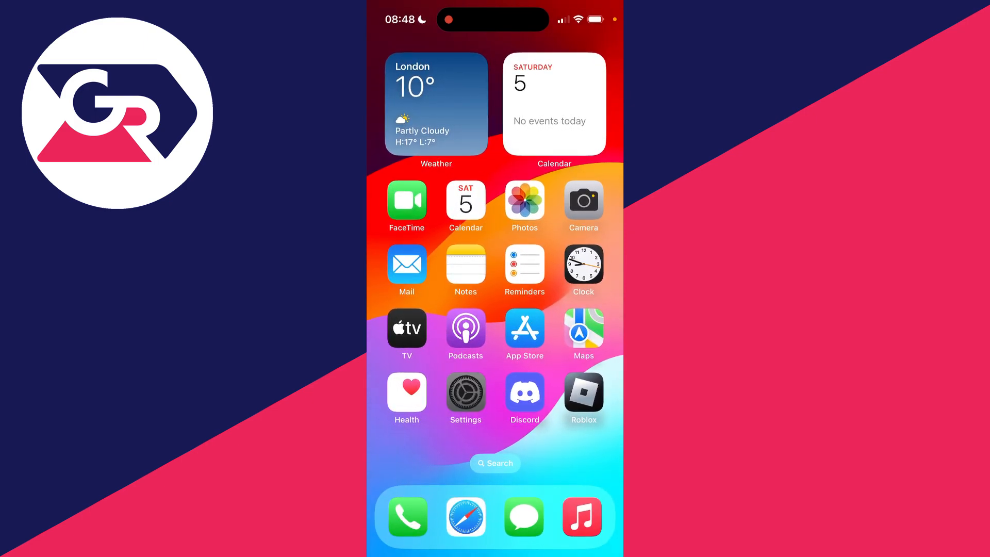
# Go to Privacy & Security in the Settings app
pyautogui.click(464, 393)
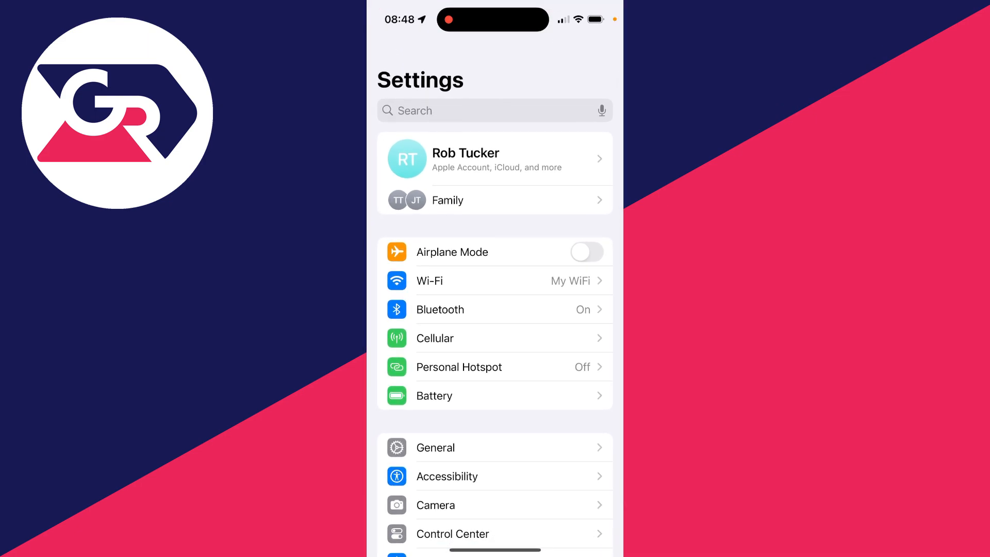
pyautogui.scroll(-3)
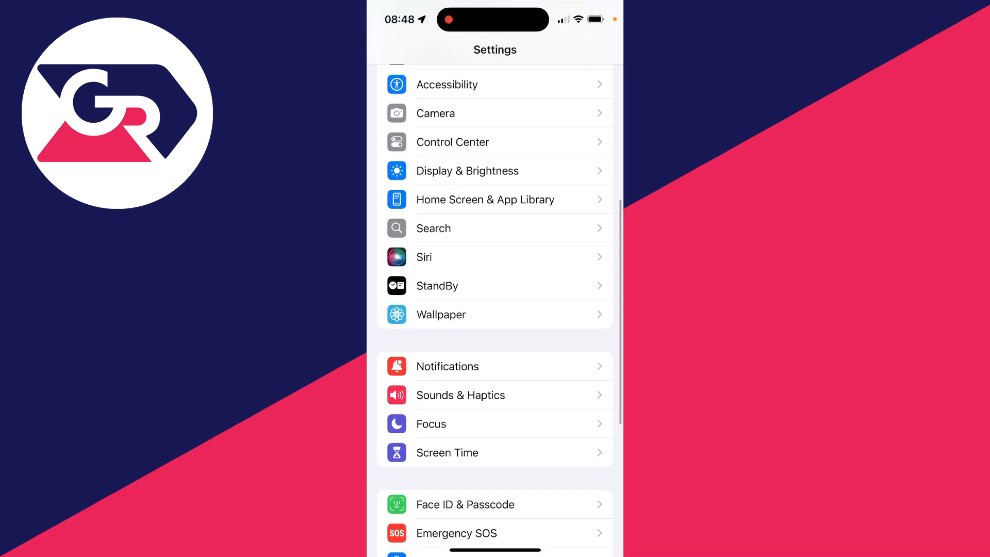
pyautogui.scroll(-3)
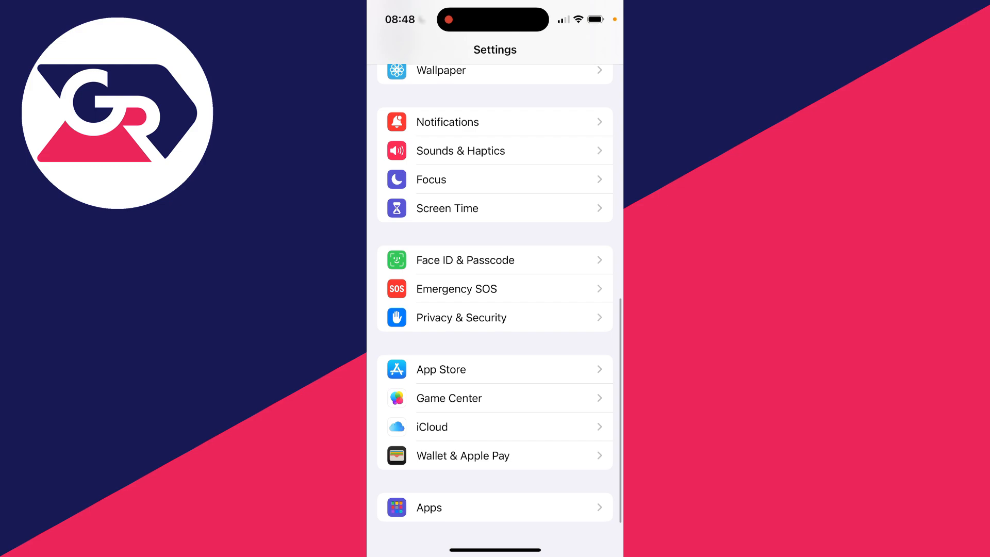
pyautogui.click(461, 317)
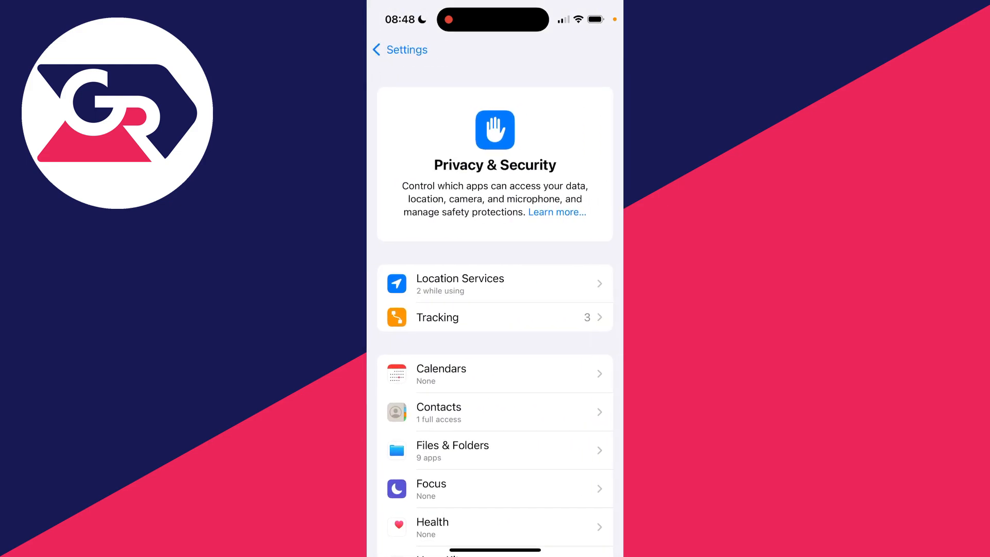
# Go to Location Services, currently switched on with per-app permissions listed
pyautogui.click(459, 283)
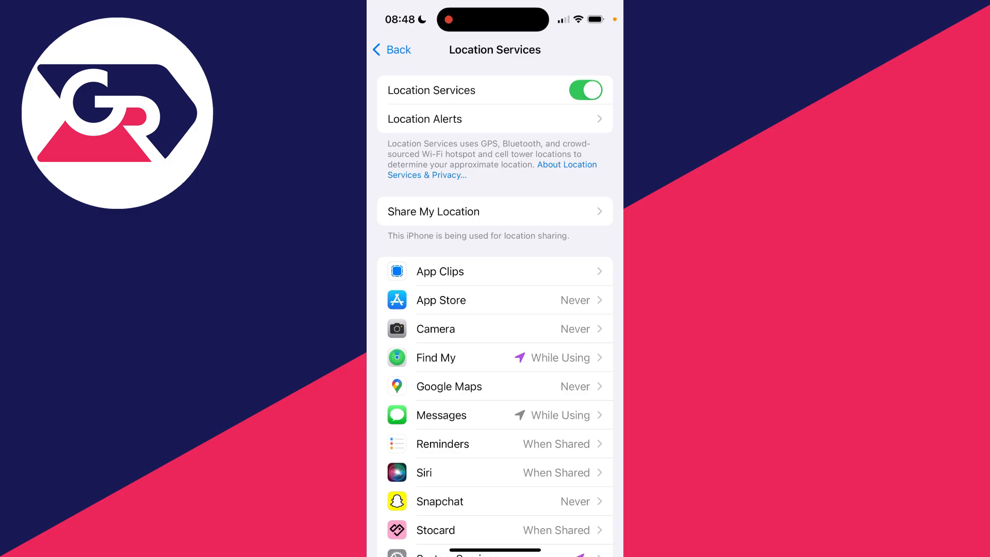
# Turn off Location Services for all apps, then revisit the Messages conversation's notices
pyautogui.click(584, 90)
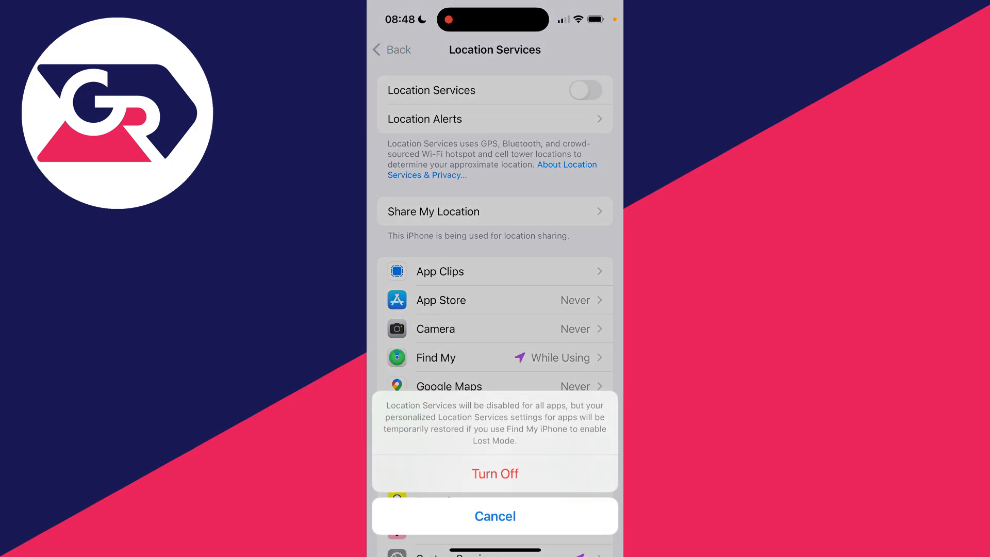
pyautogui.click(494, 473)
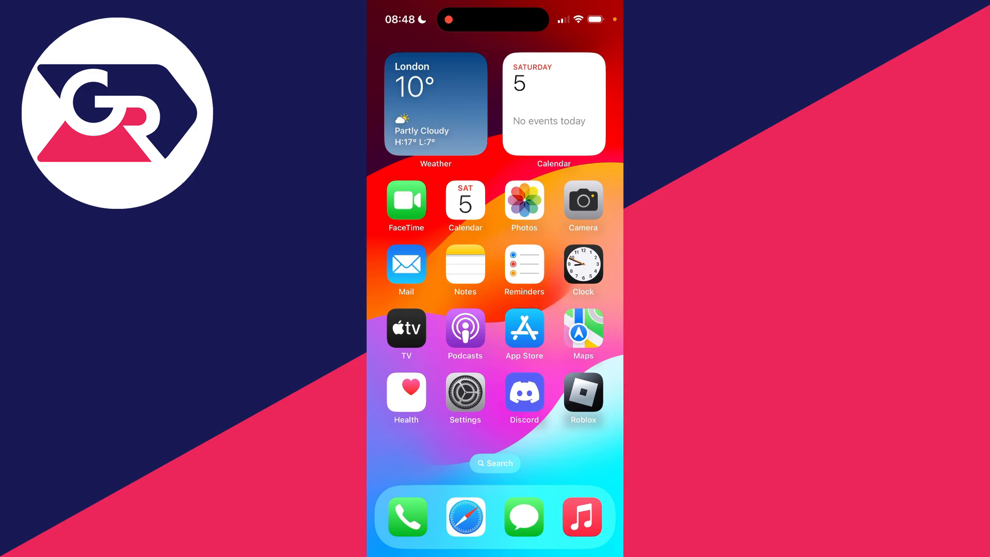
pyautogui.click(523, 517)
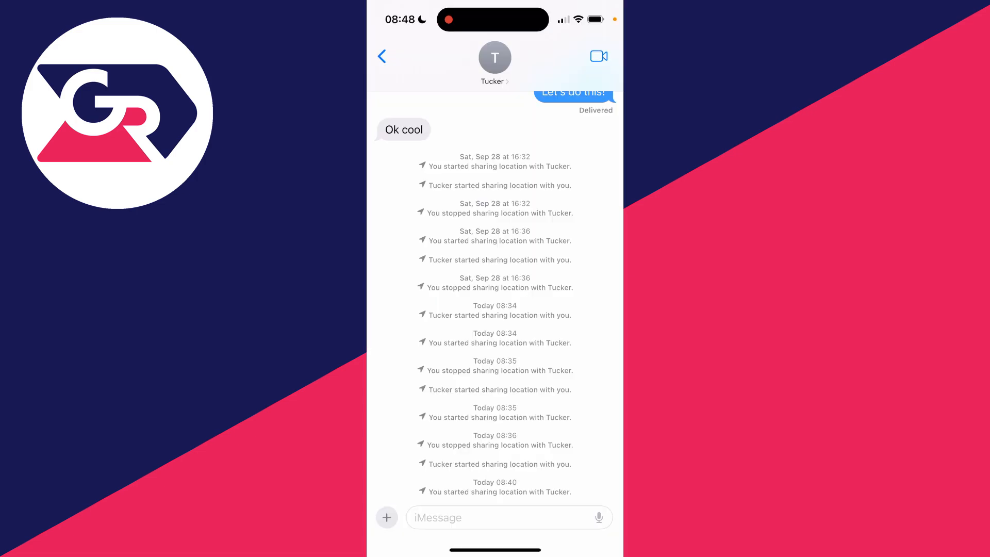